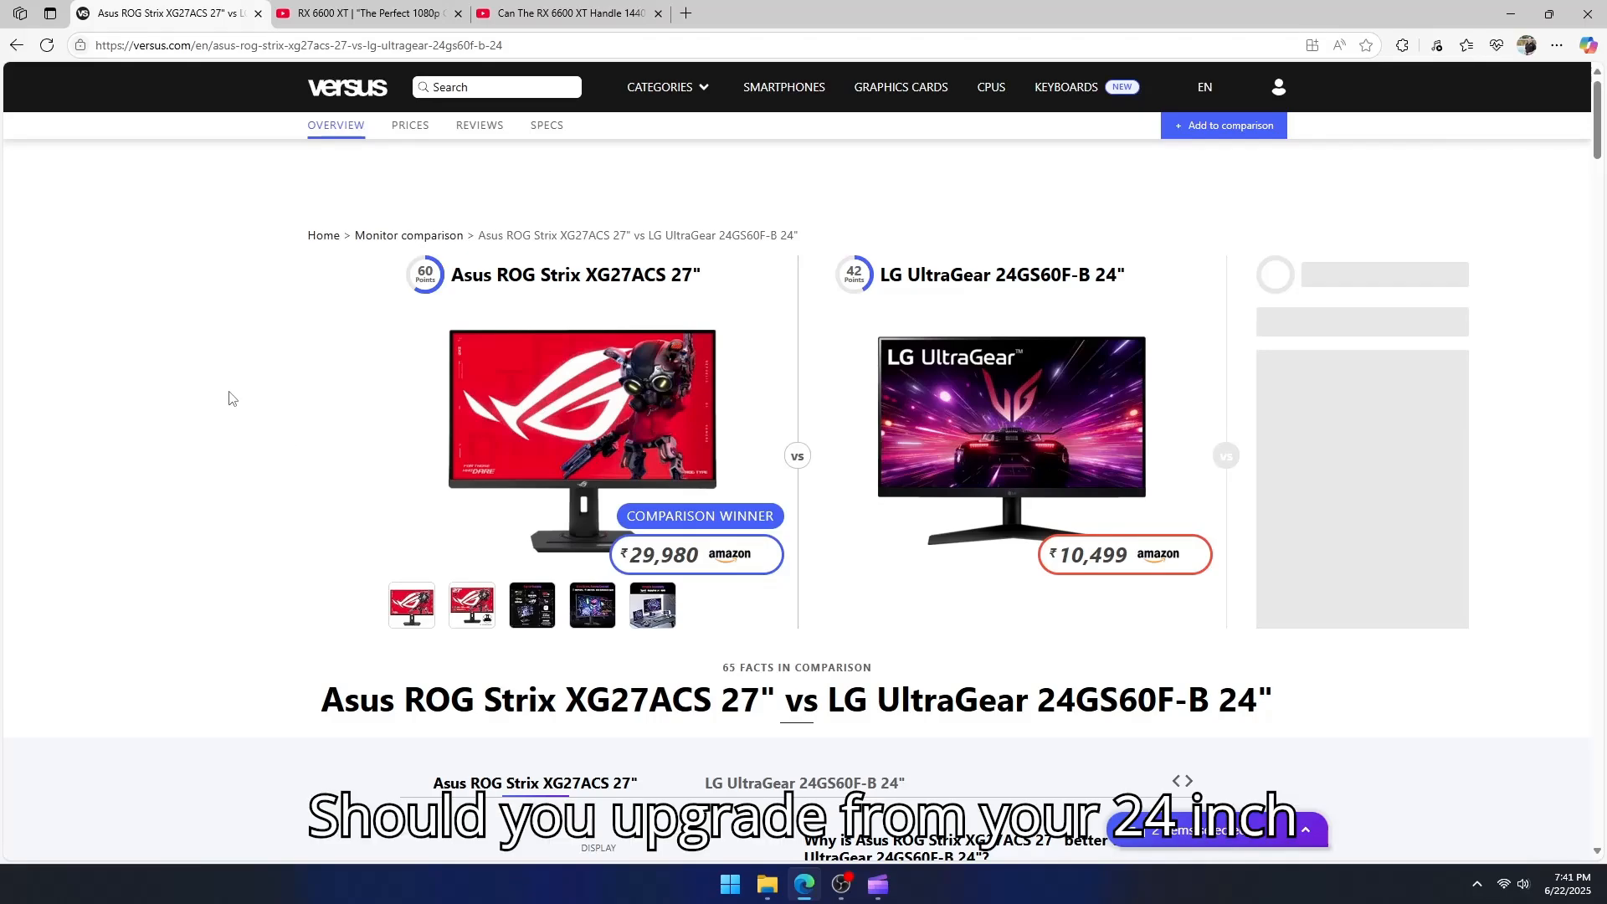
Step: Move past the prices on the Asus XG27ACS vs LG 24GS60F-B comparison to its detailed Specs section
scroll(down, 3)
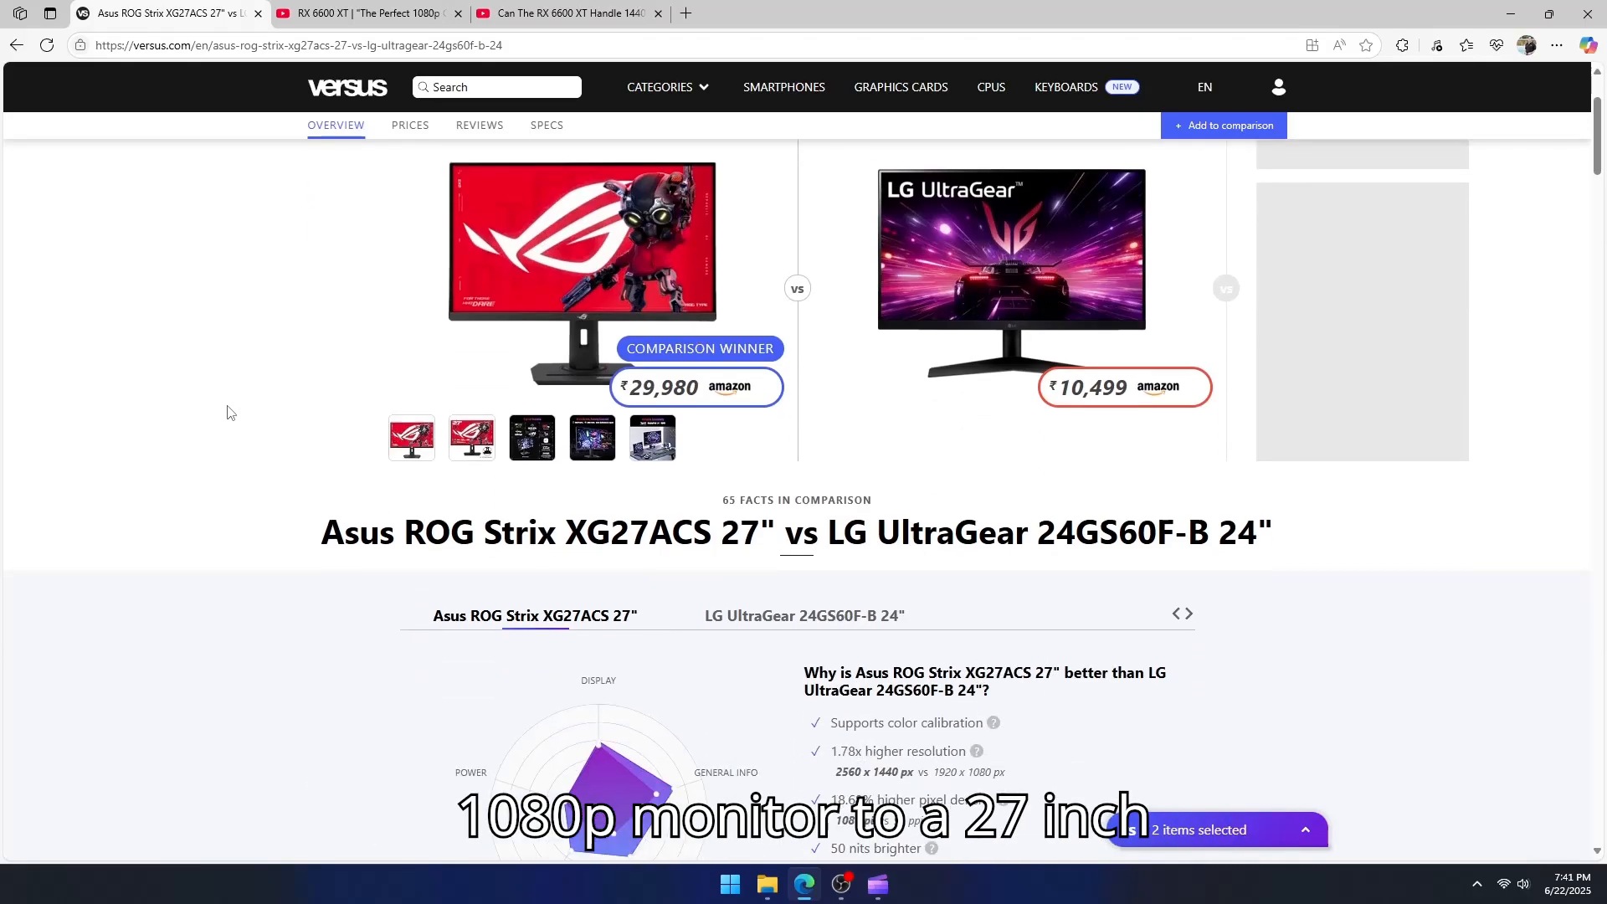
scroll(down, 3)
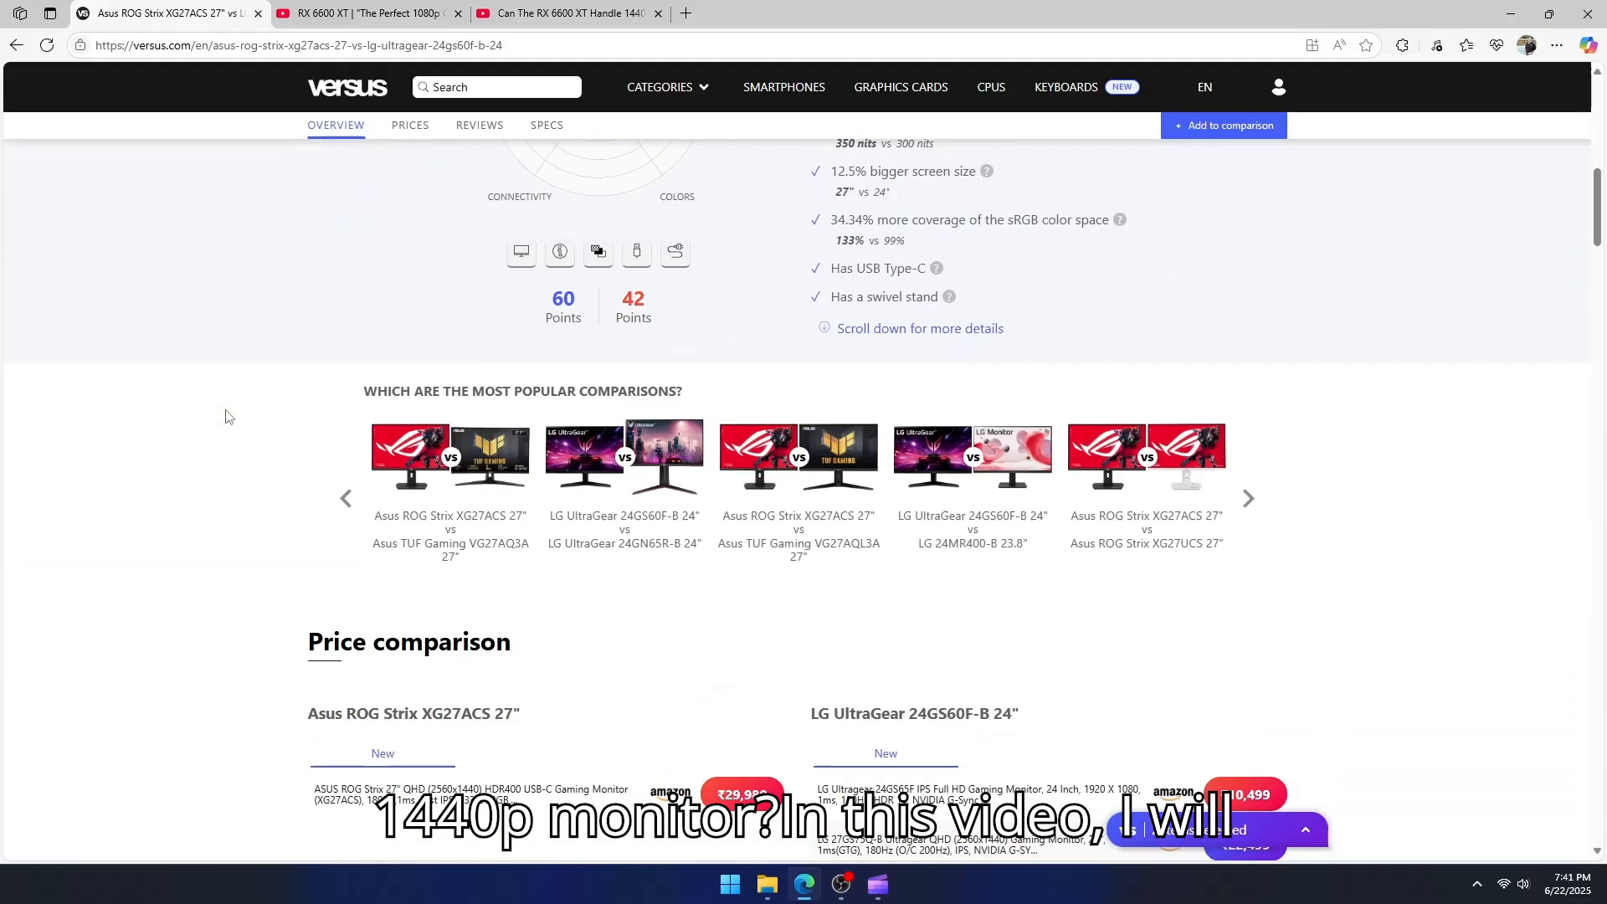
scroll(down, 3)
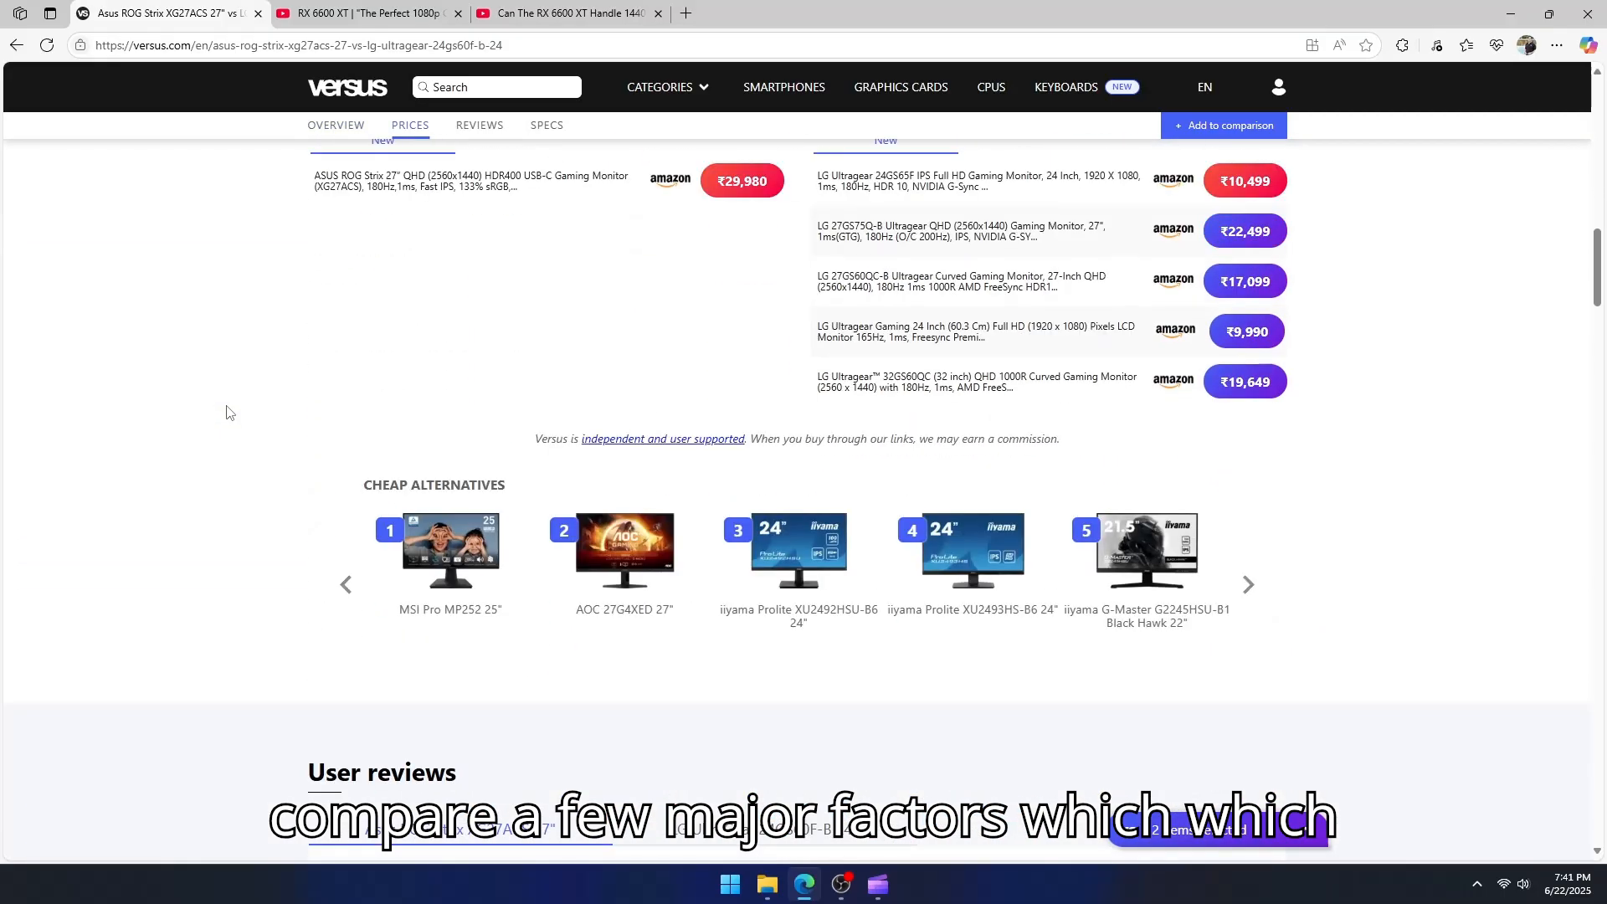
click(479, 125)
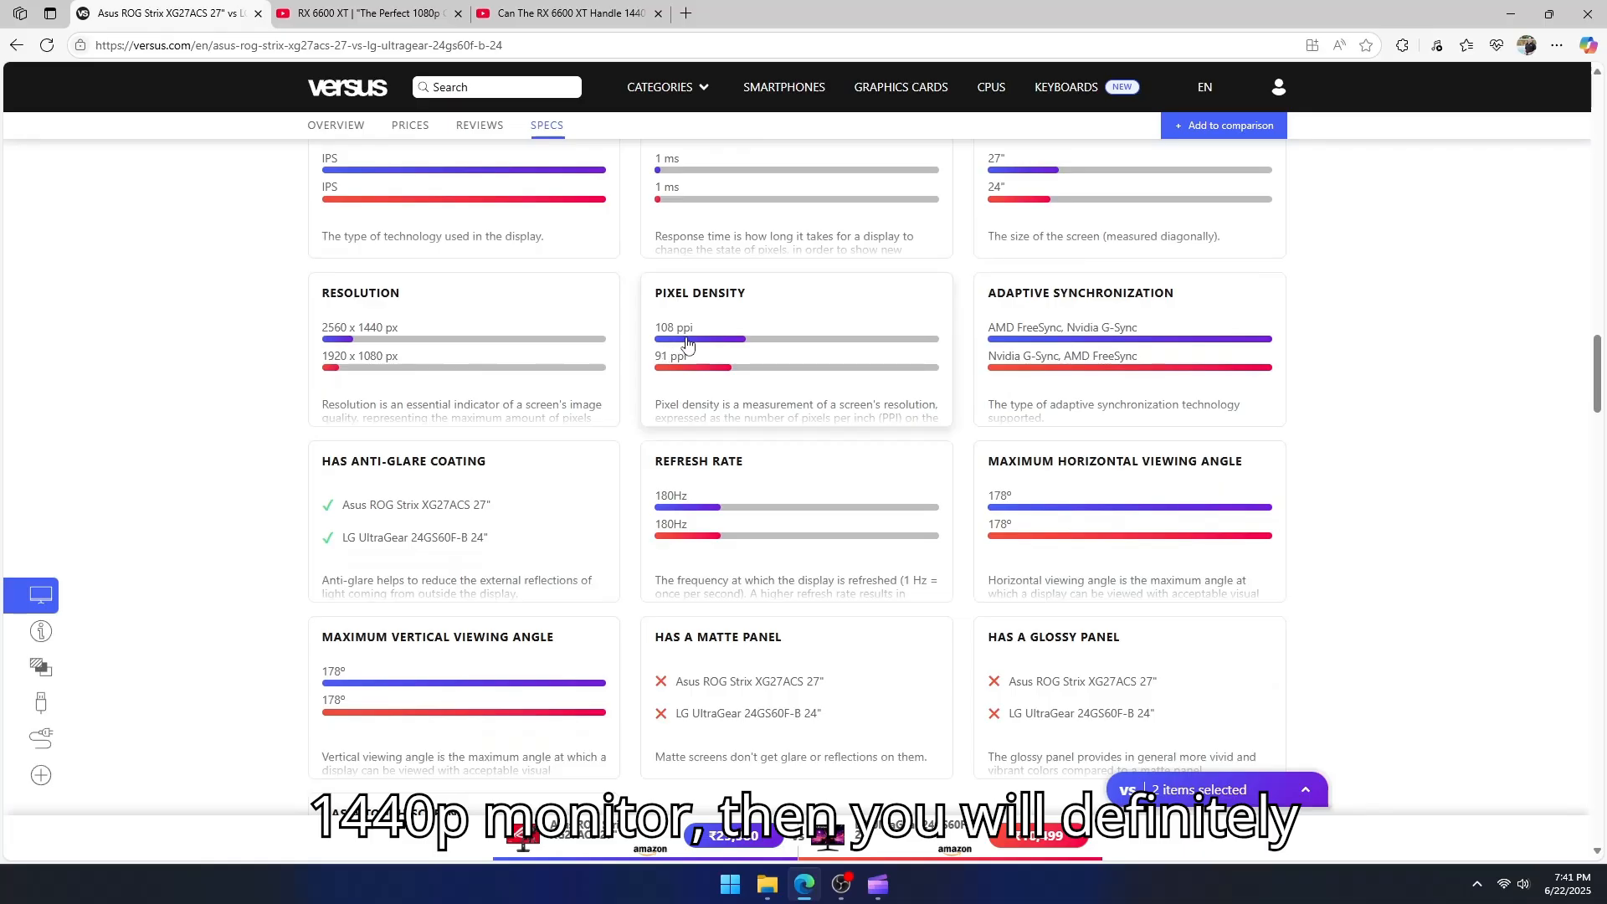
Step: View the Pixel Density detail showing 108 ppi for the Asus against 91 ppi for the LG
click(699, 292)
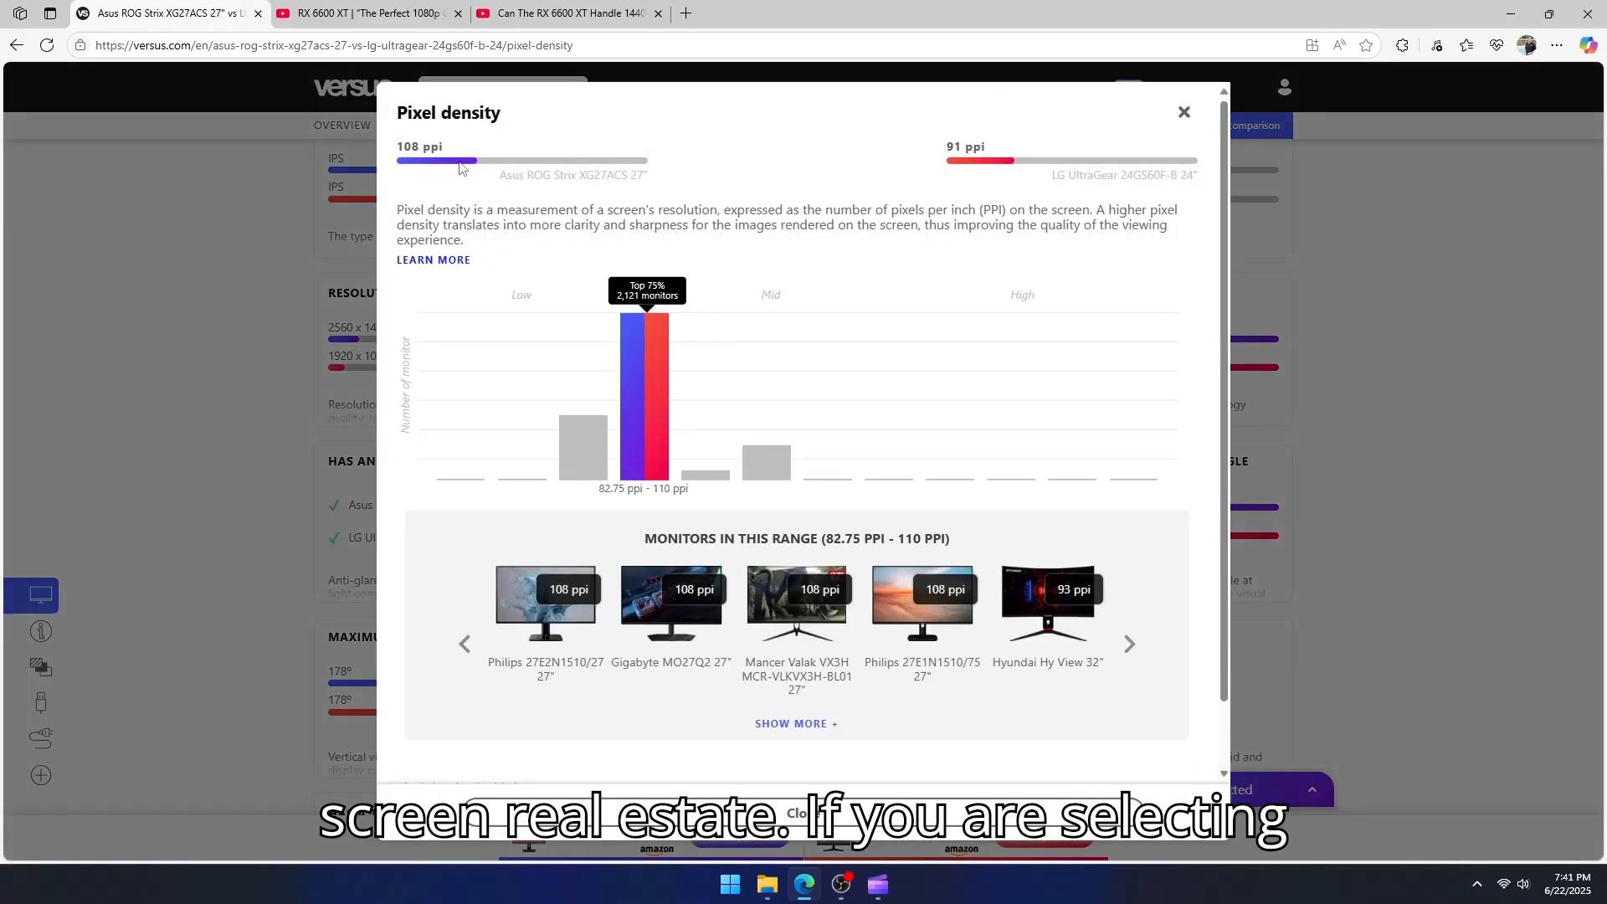
mouse_move(1076, 190)
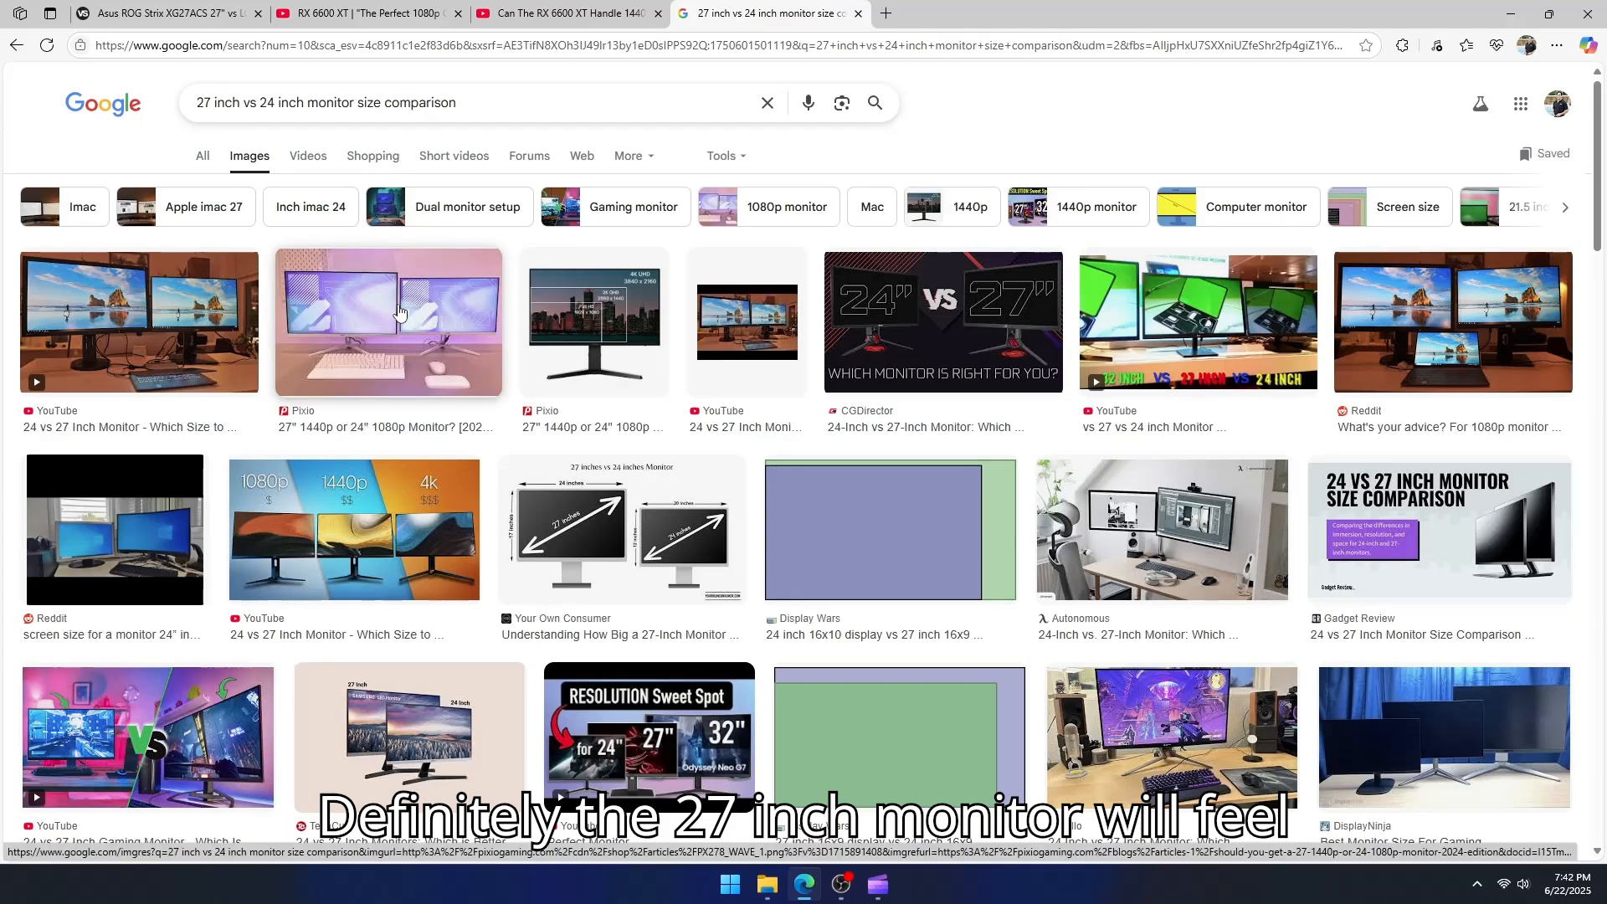
Step: Preview the Pixio 27-inch vs 24-inch picture and the size diagram, then move to the RX 6600 XT 1080p benchmark video
click(386, 321)
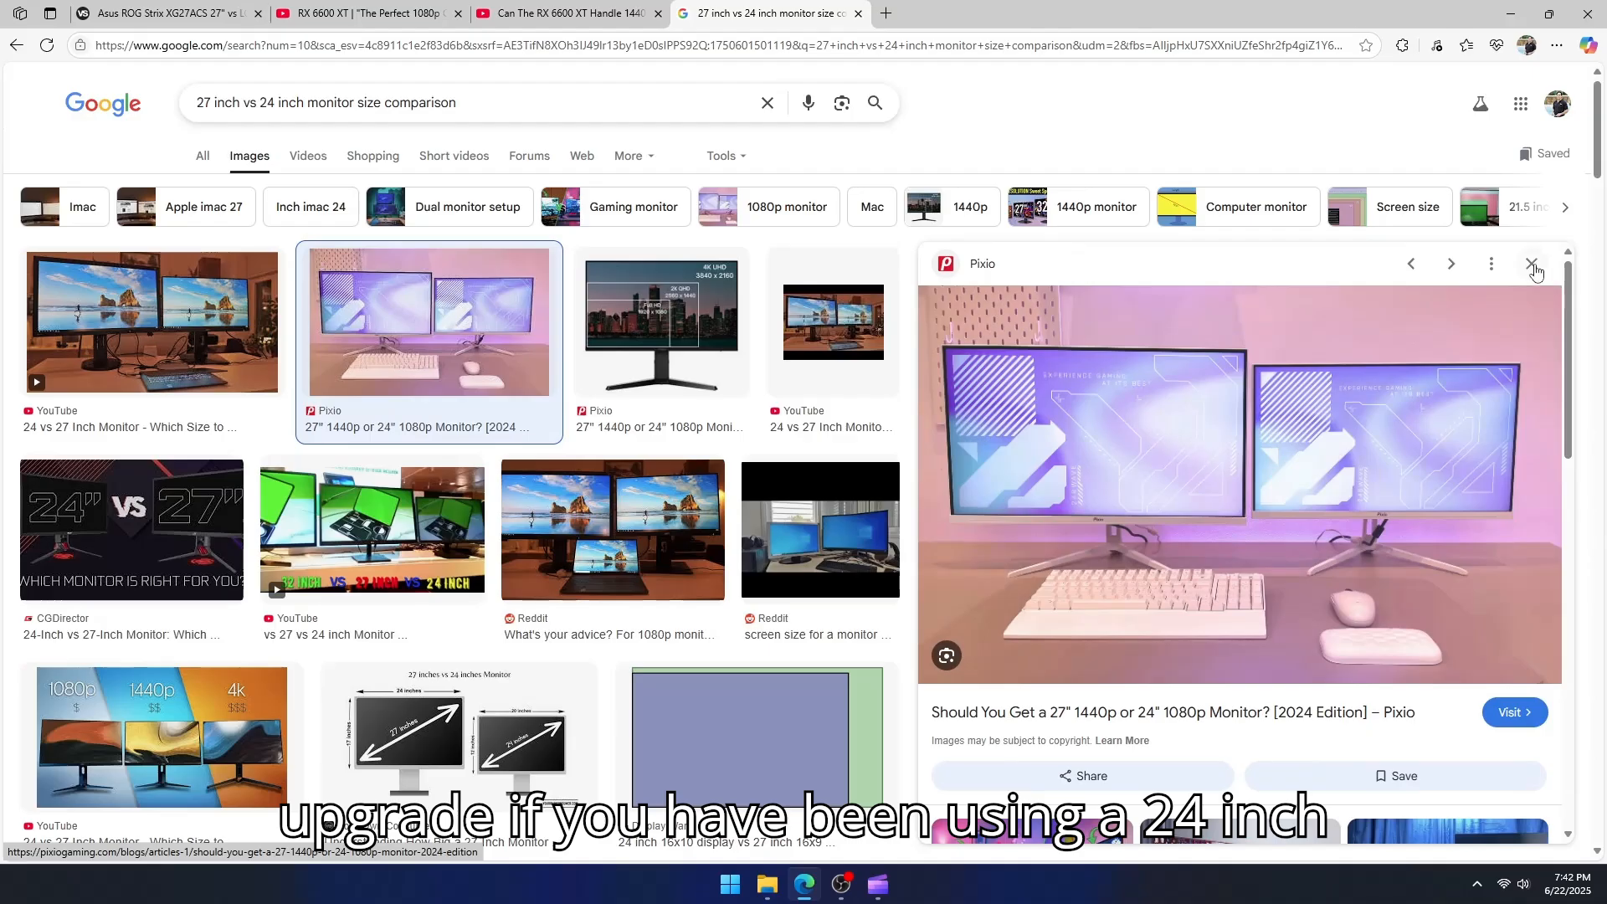
click(1535, 263)
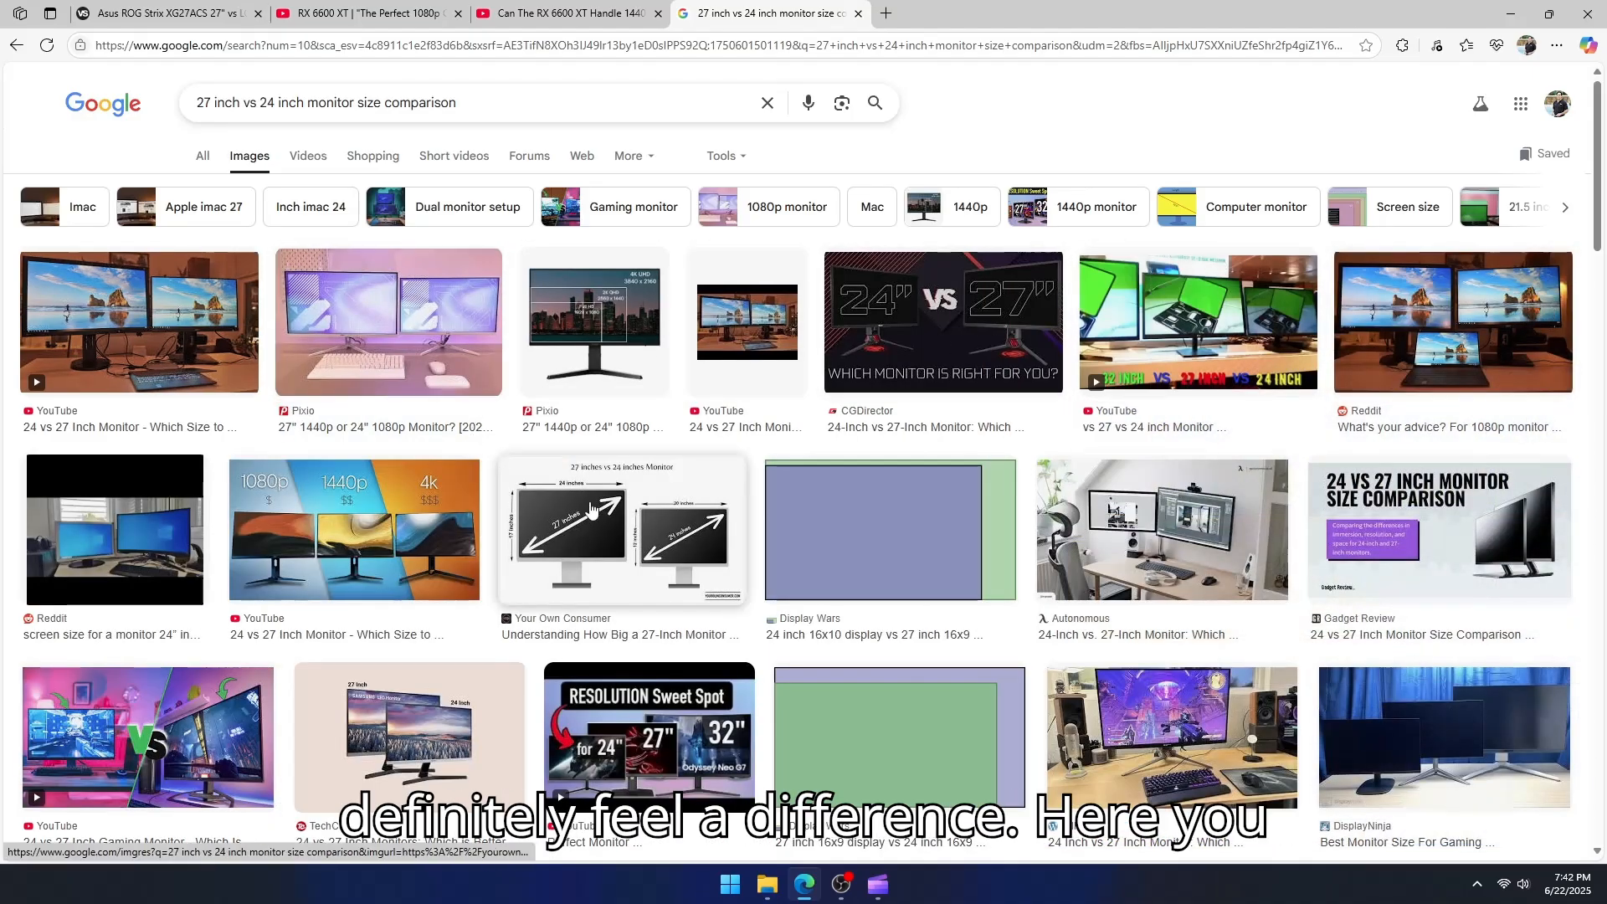
click(621, 530)
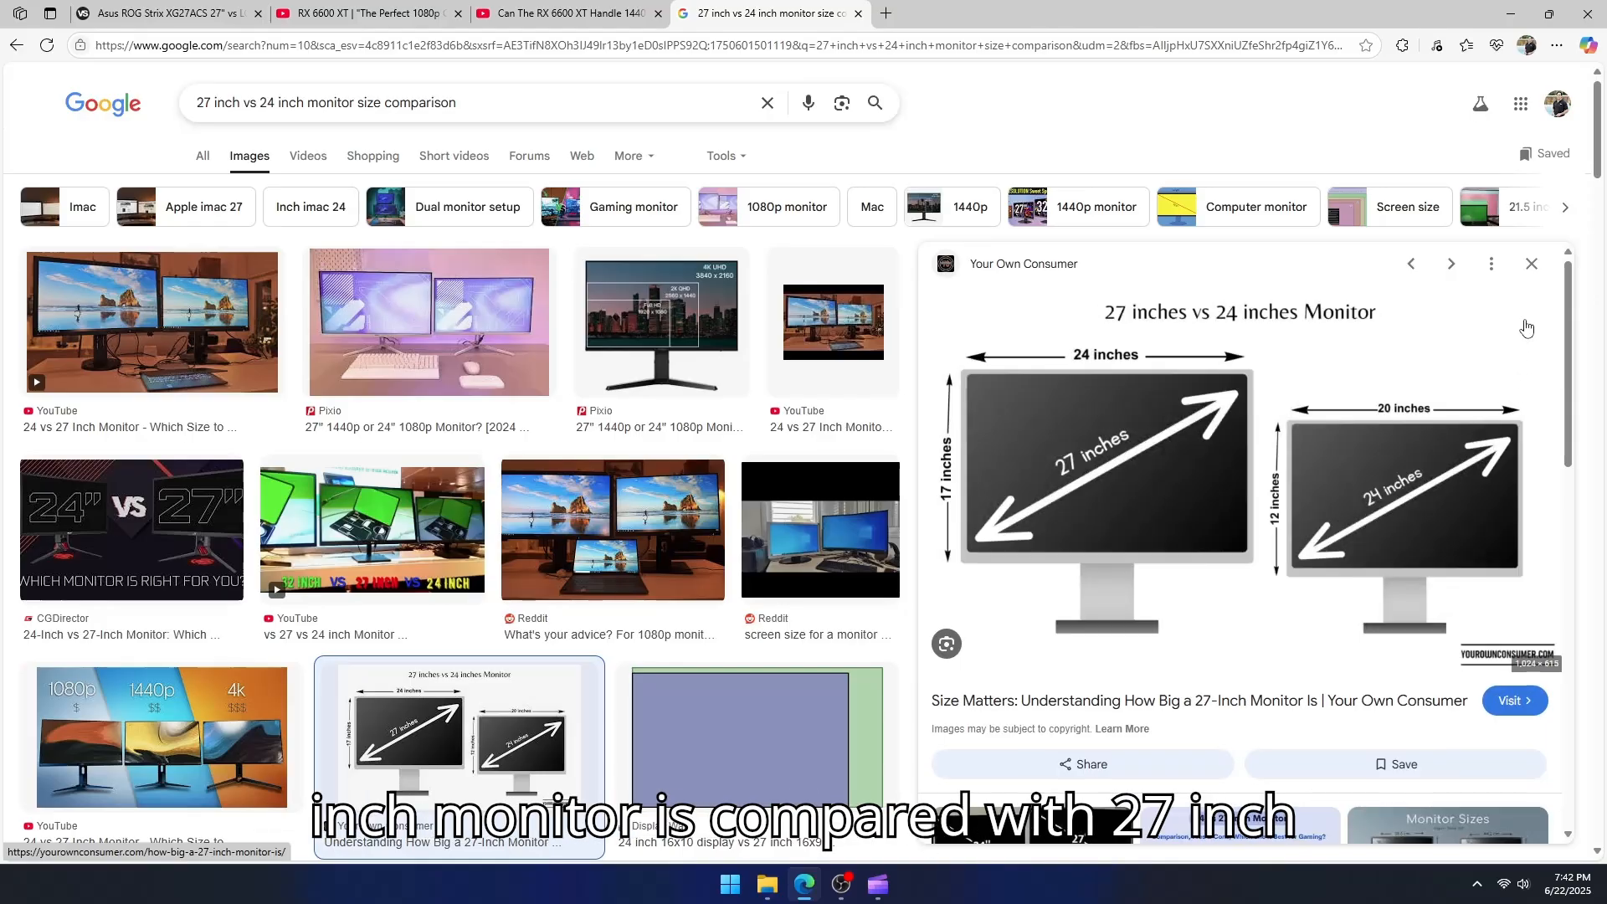
click(1529, 262)
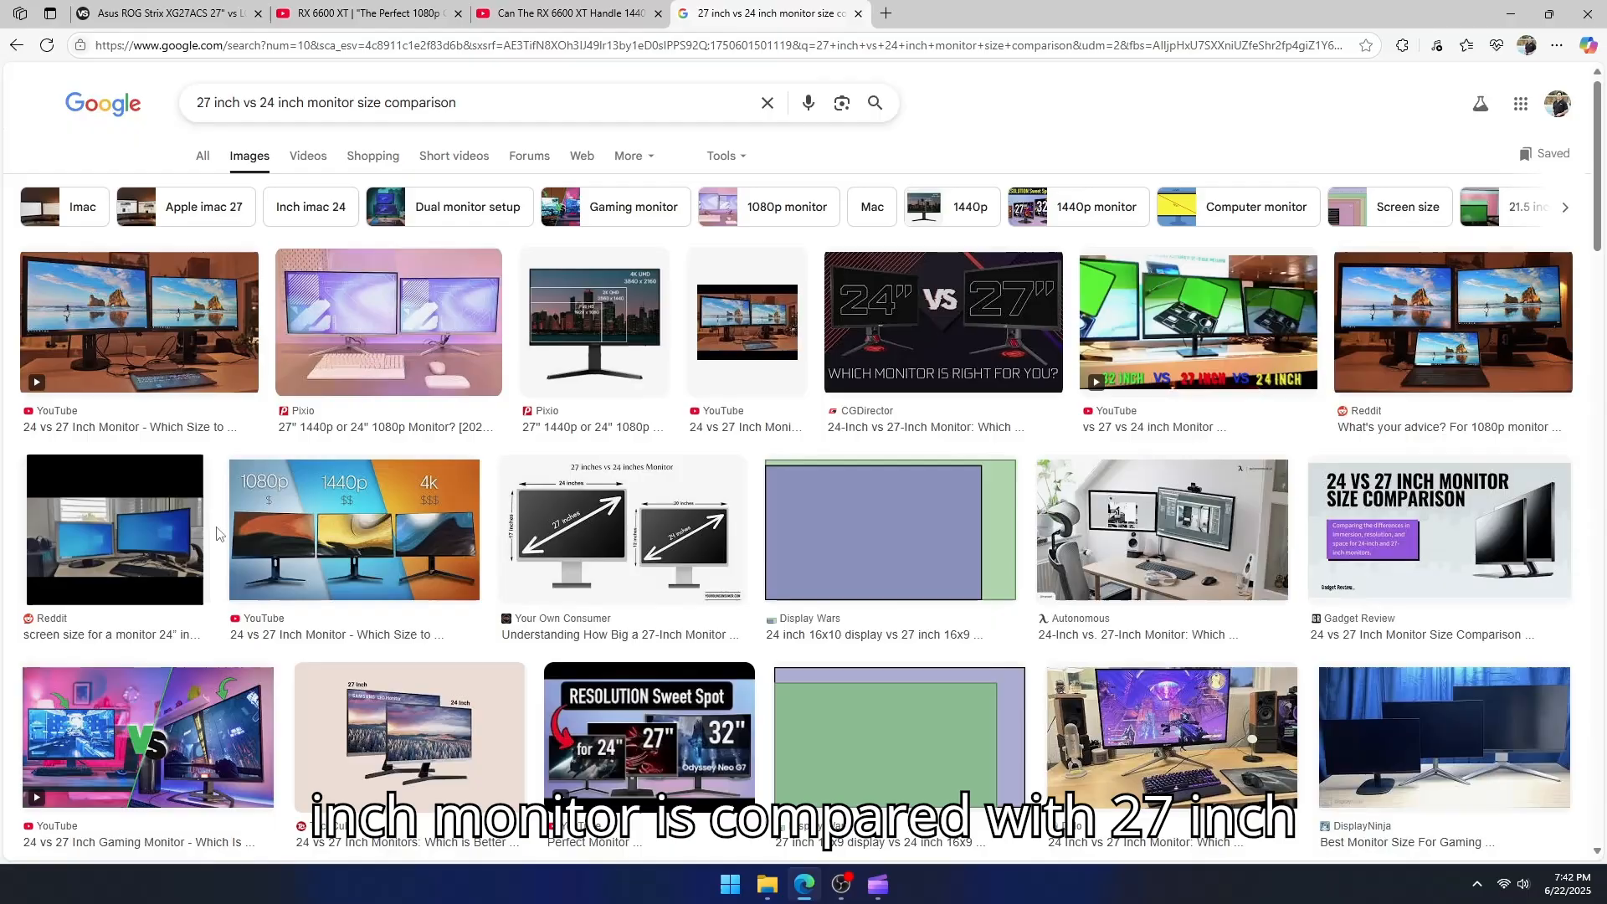
scroll(down, 3)
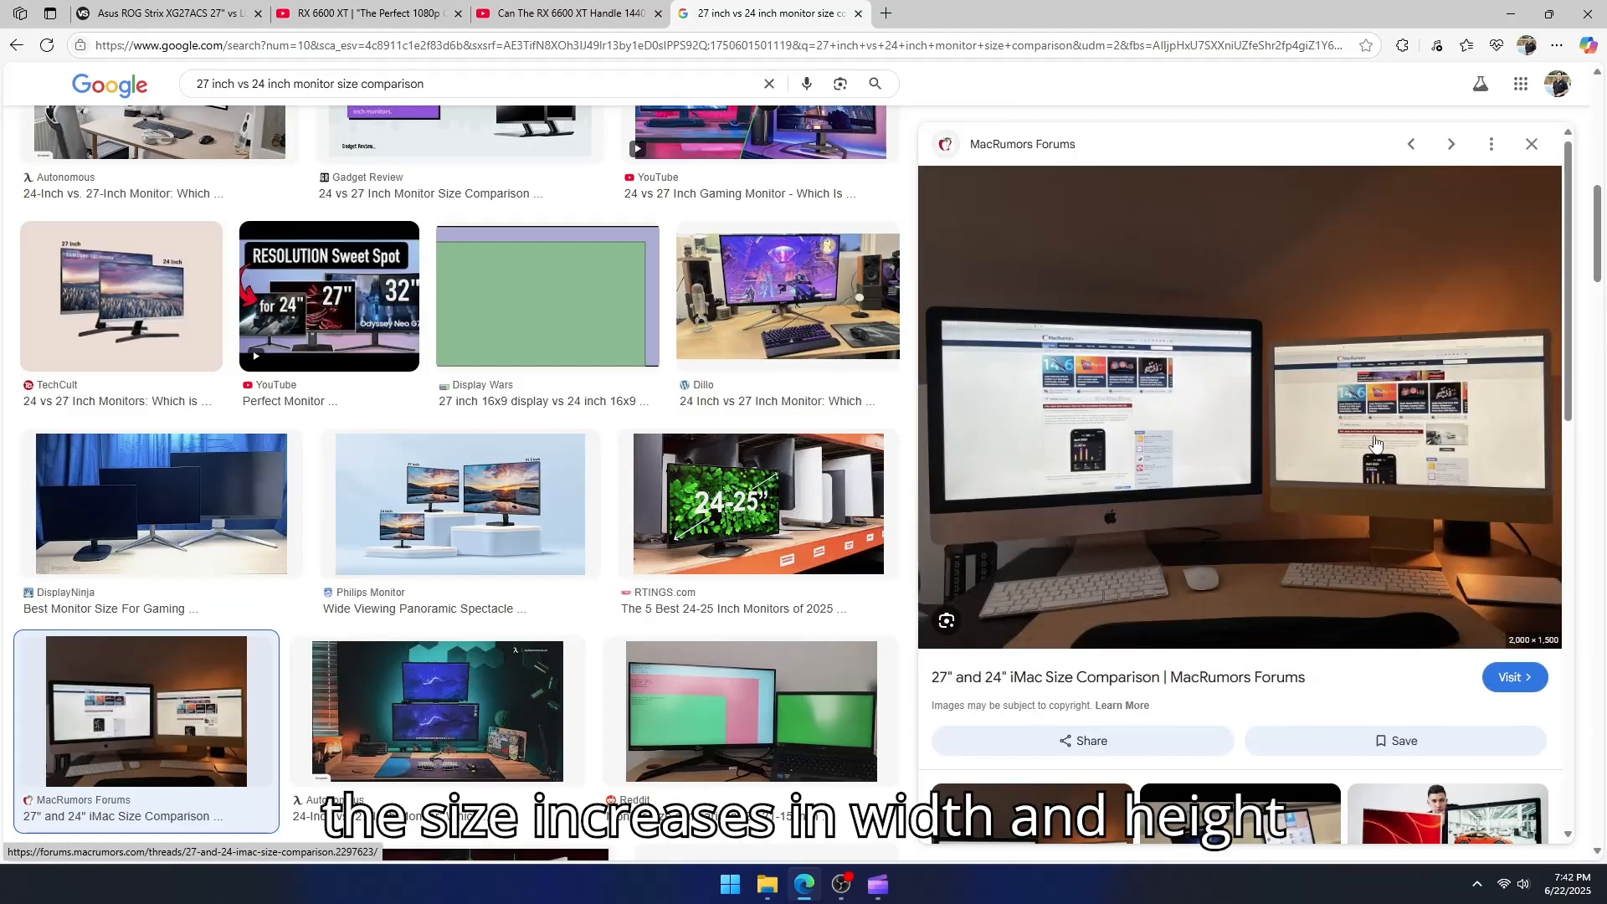
mouse_move(1530, 143)
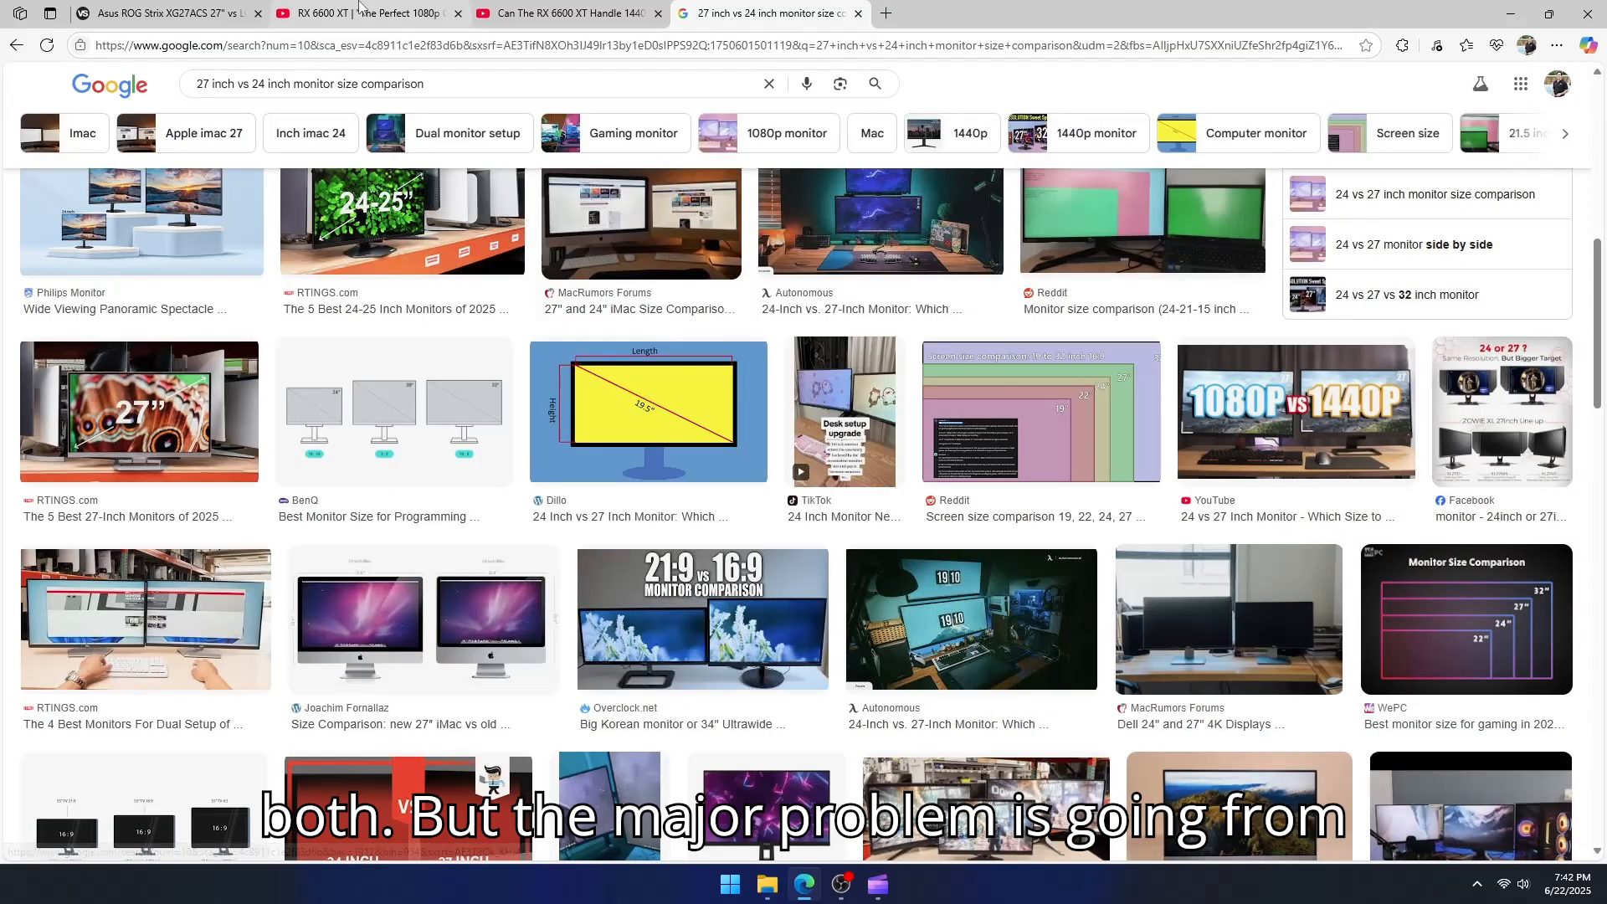
click(364, 14)
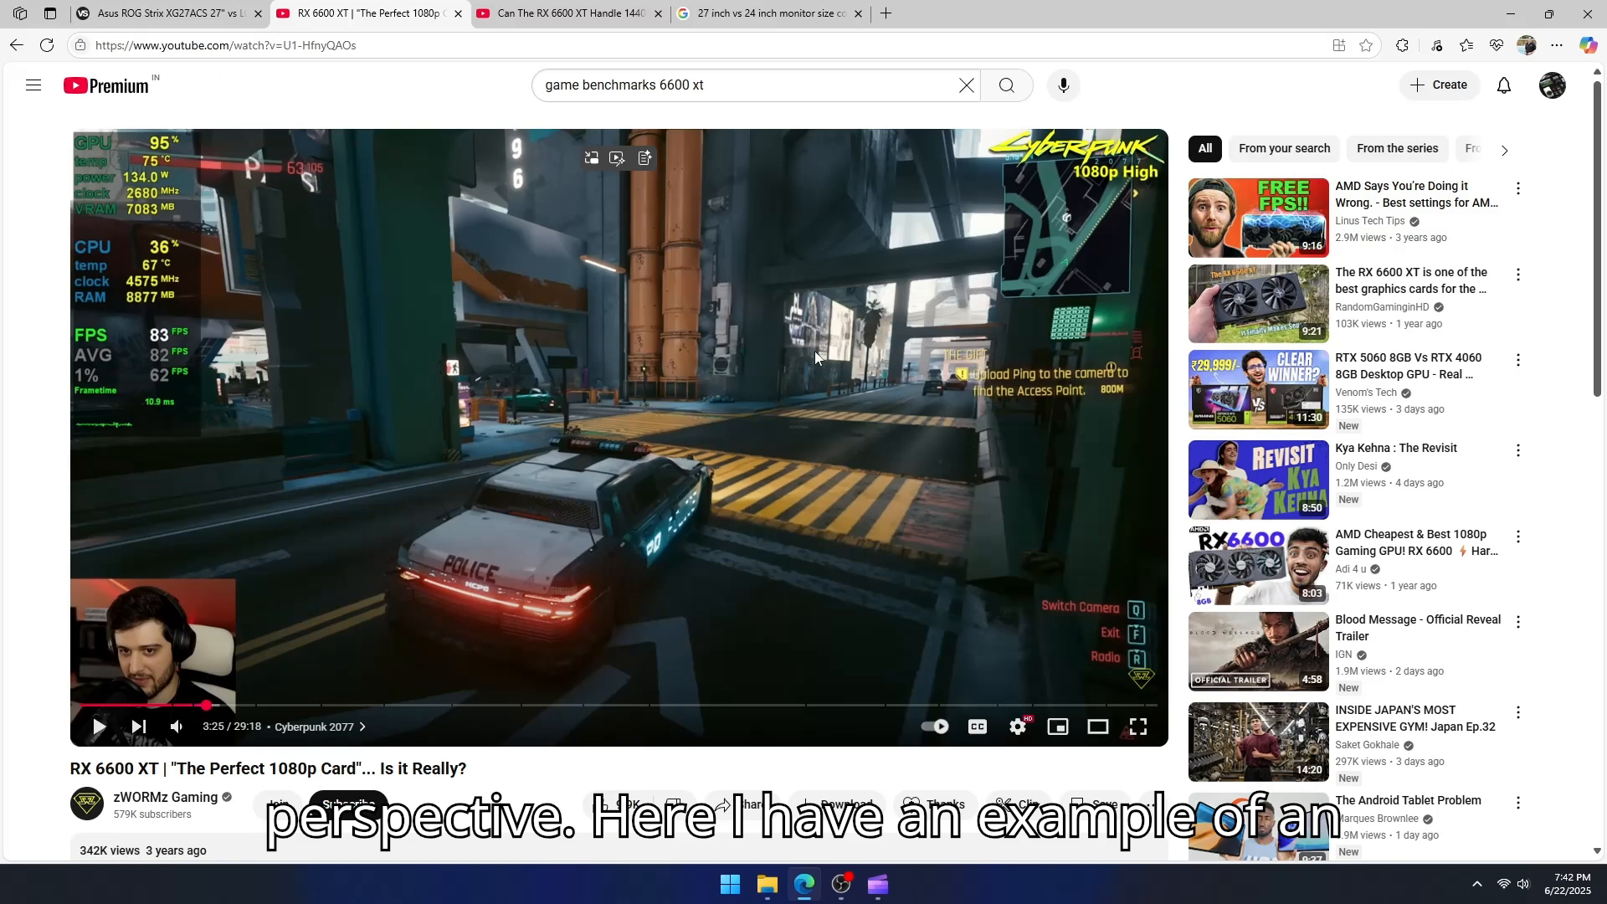
Step: Play the RX 6600 XT Cyberpunk 1080p benchmark briefly, then switch to the RX 6600 XT 1440p test video
click(99, 725)
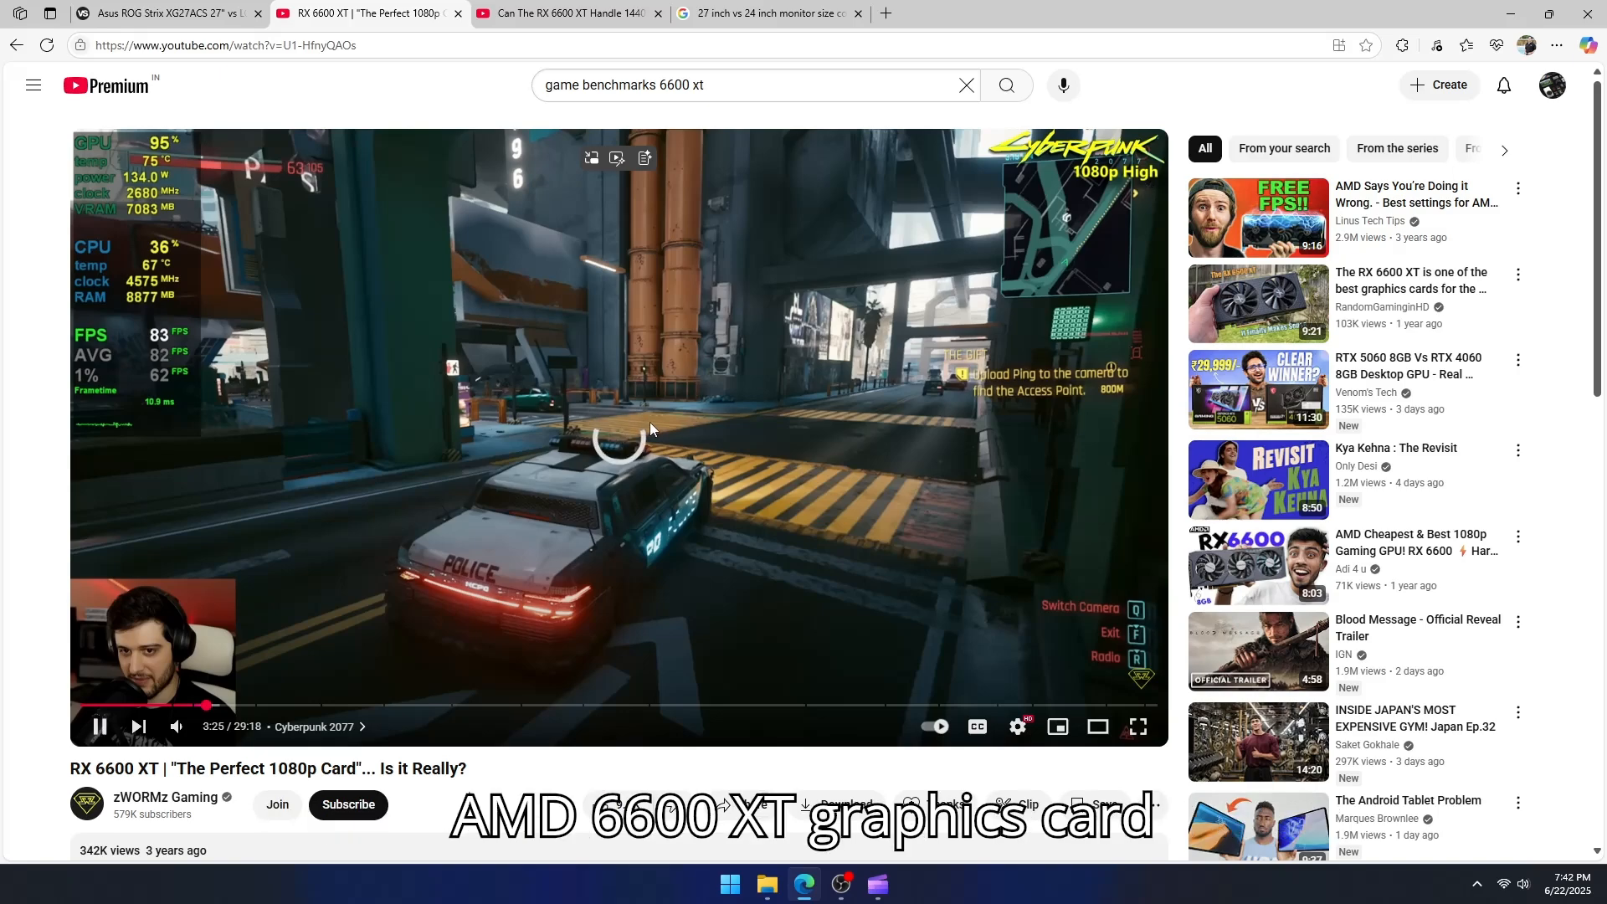
mouse_move(652, 431)
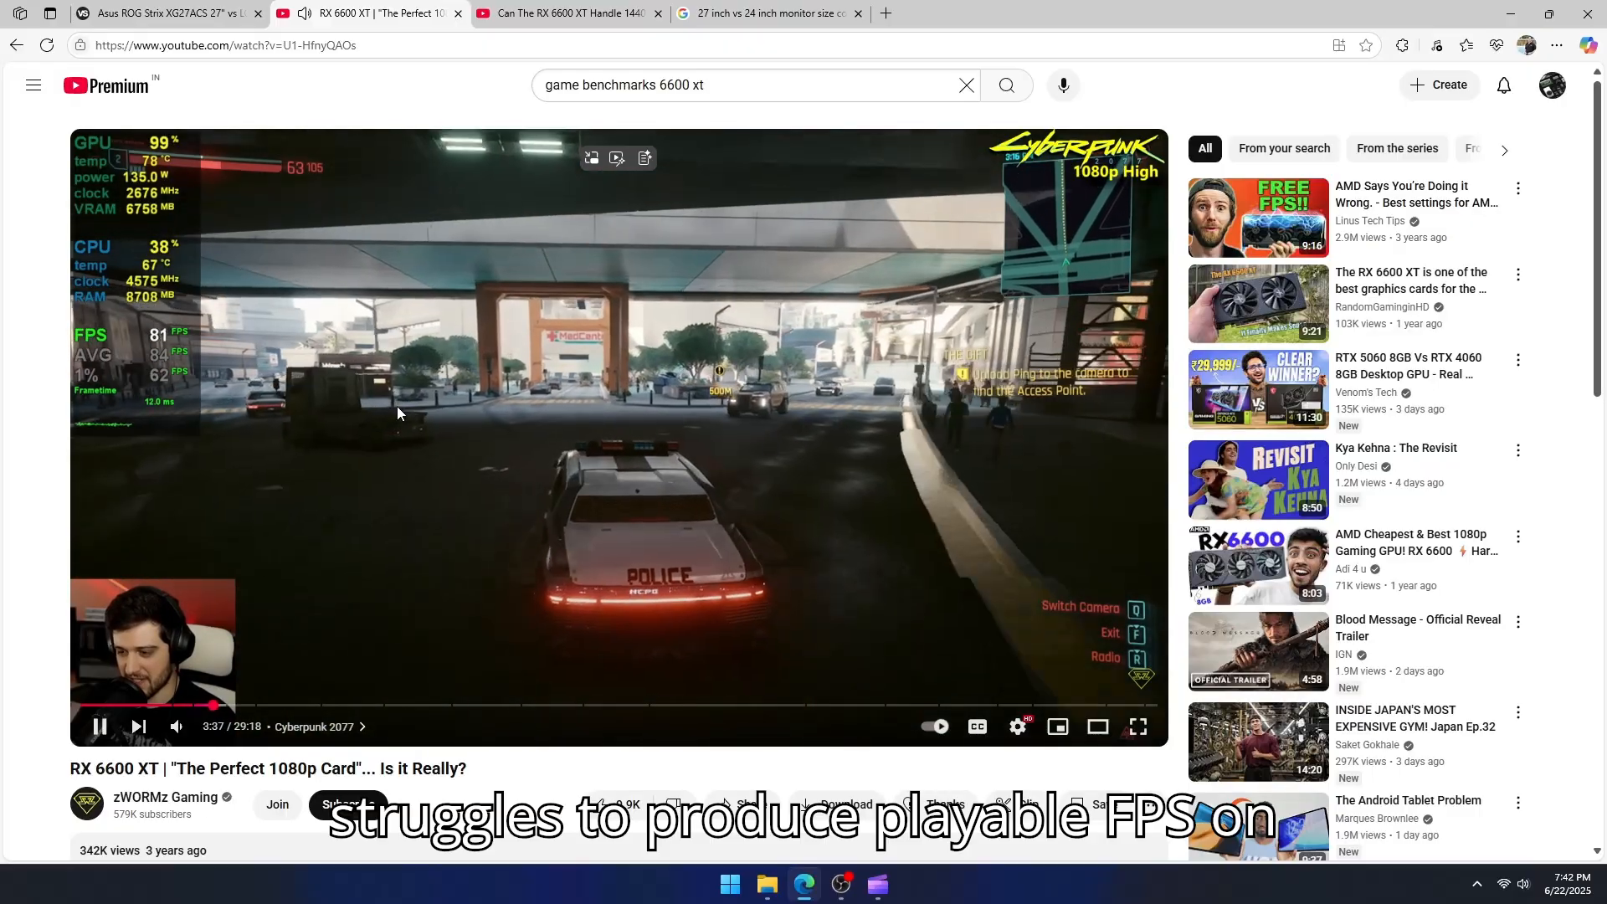
click(568, 13)
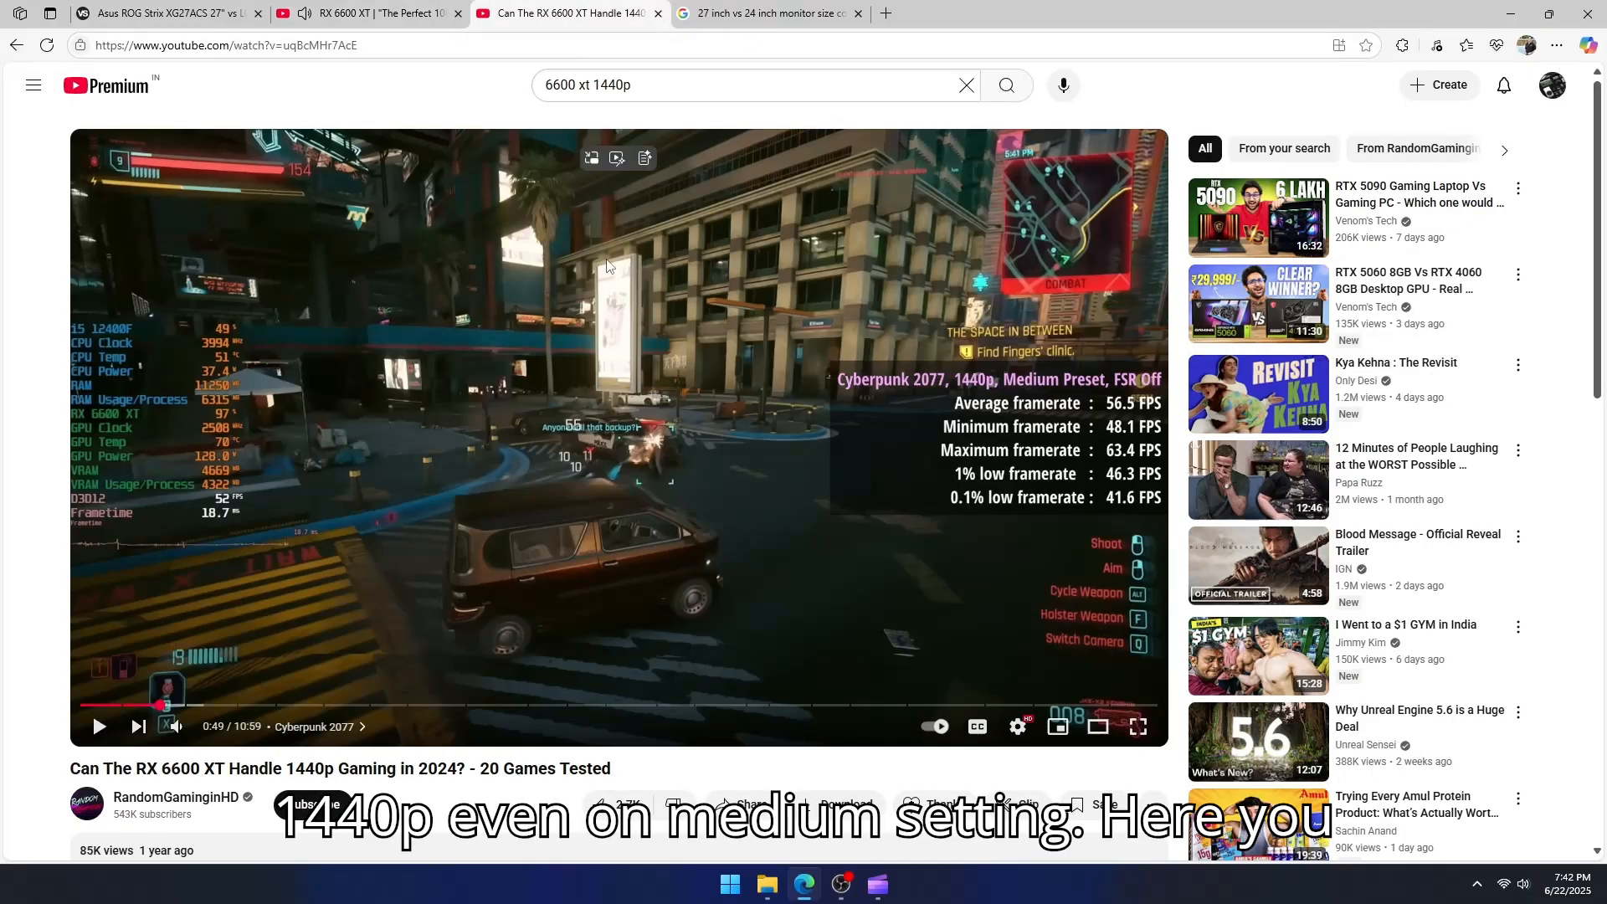